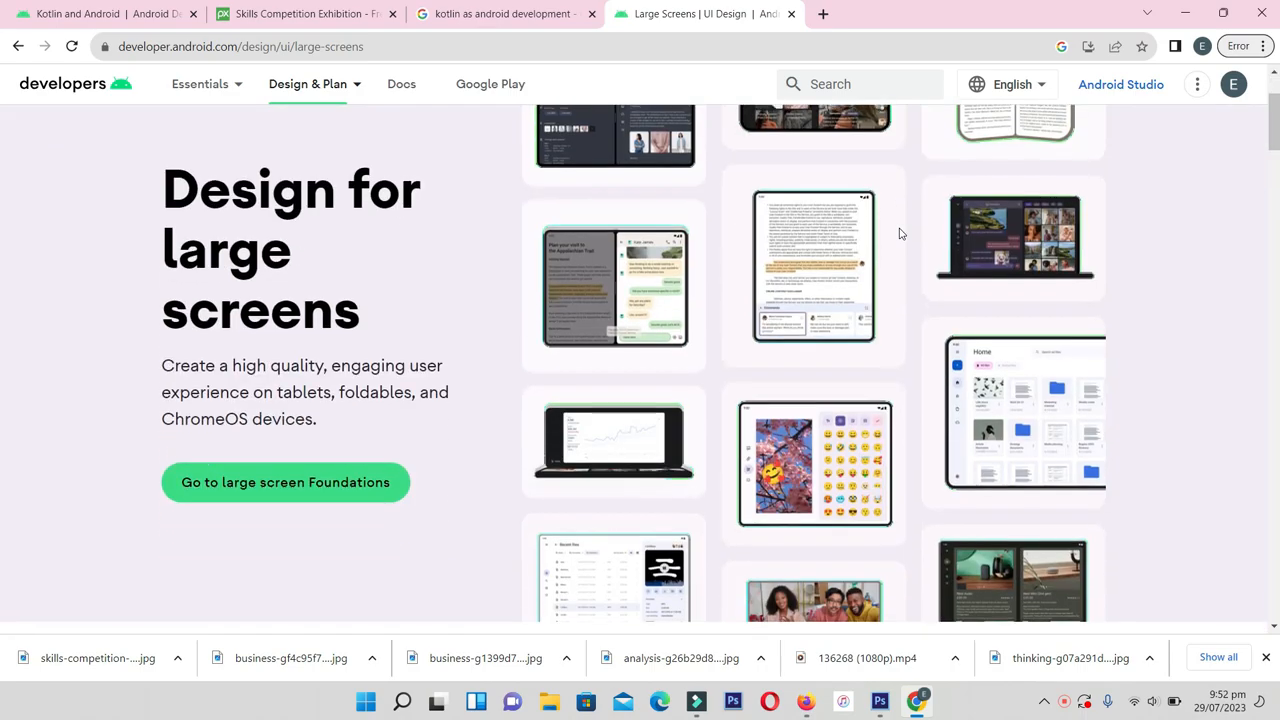
scroll(down, 3)
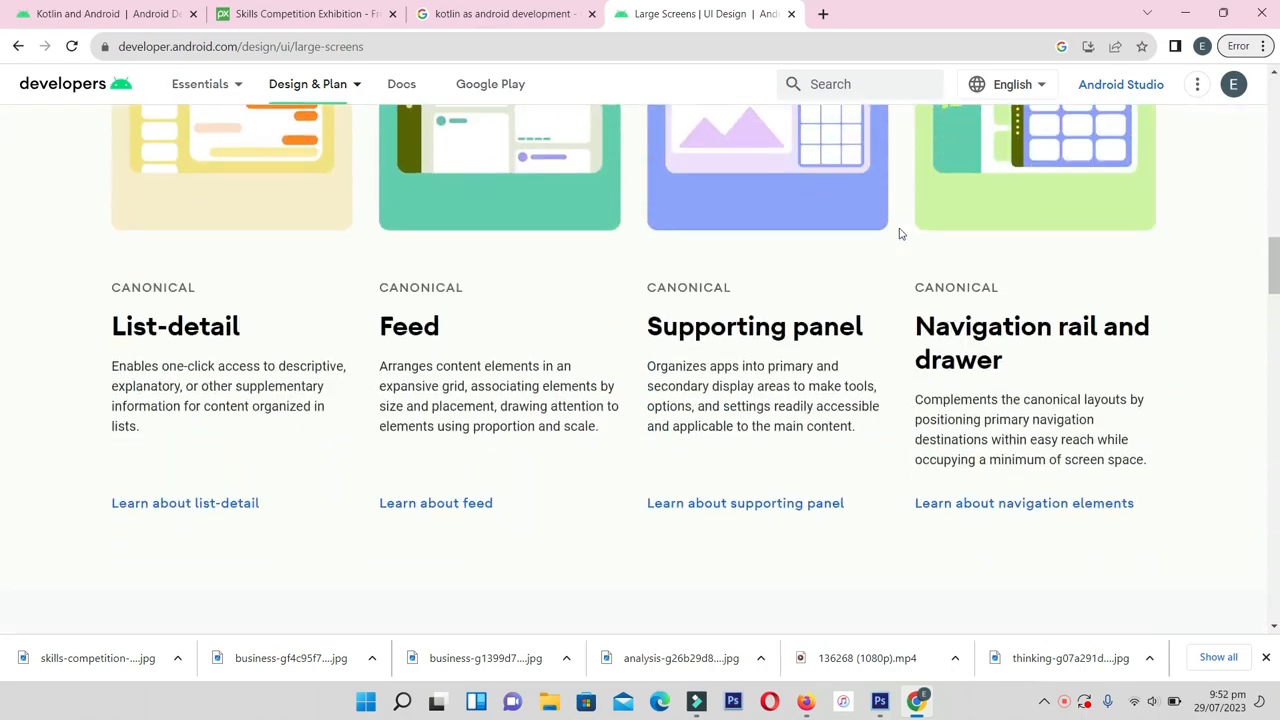